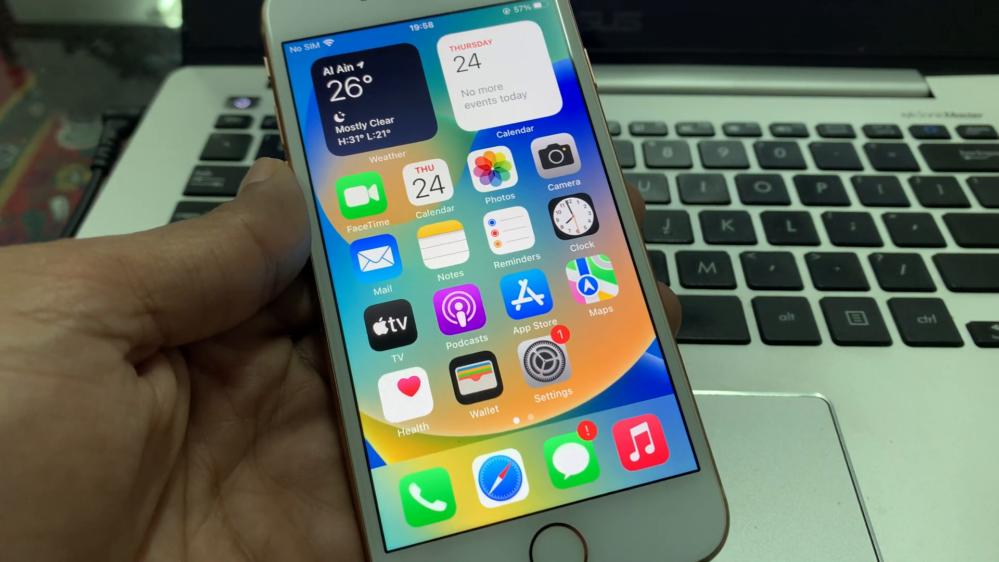
- Launch Settings and scroll down to the General page with iPhone Storage and Date & Time
left_click(550, 366)
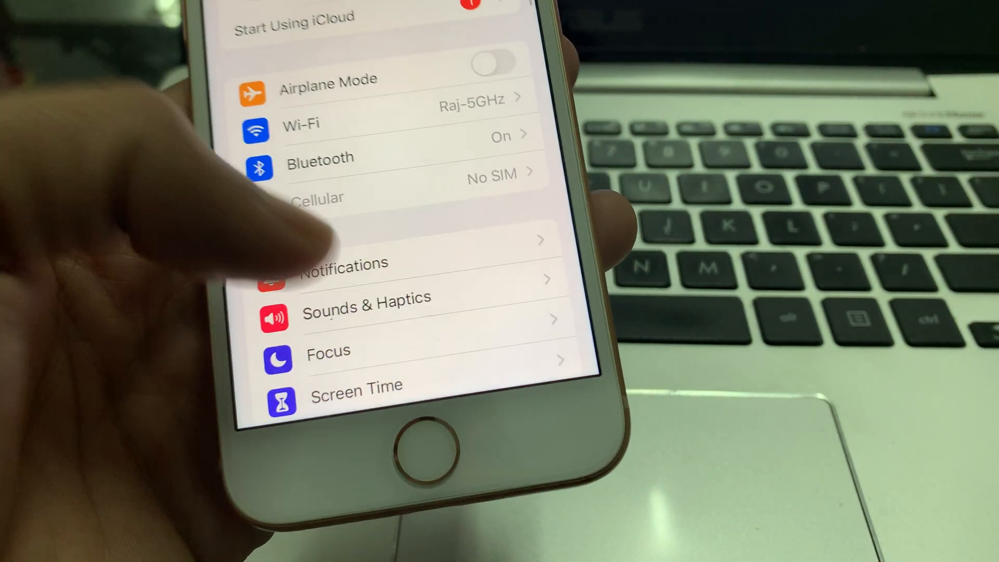
scroll("down", 3)
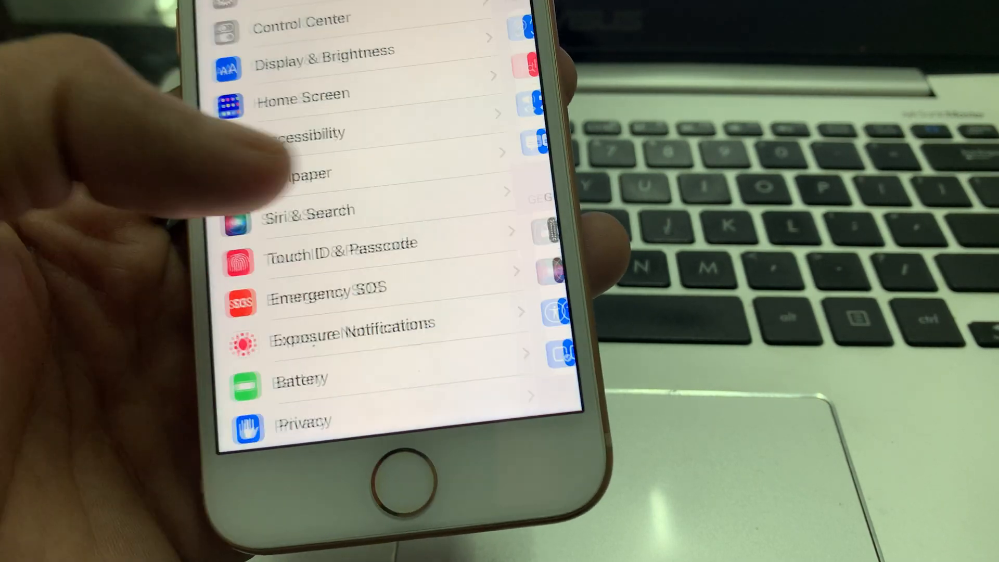
scroll("down", 3)
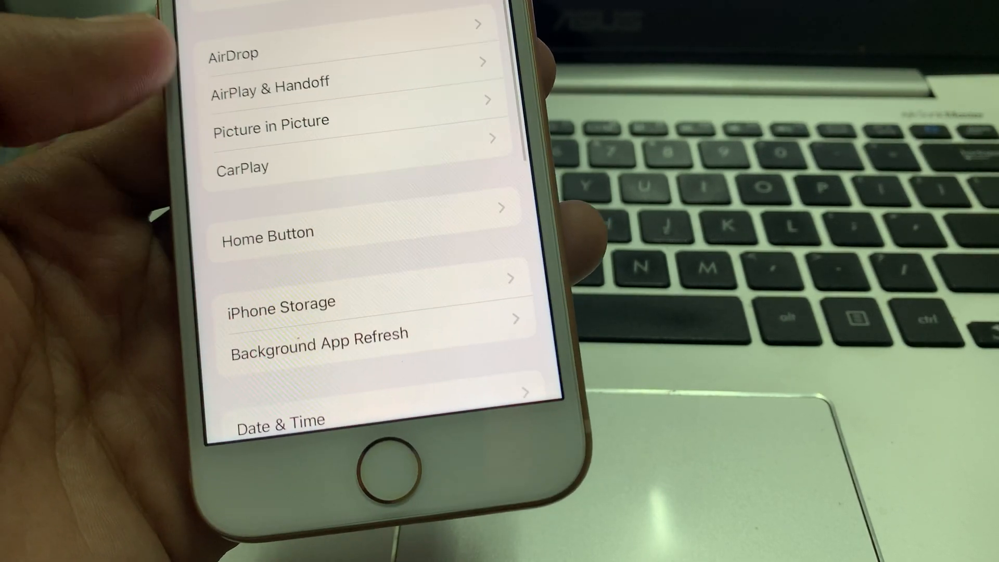
- Go back from General to the top-level Settings list showing Airplane Mode and Wi-Fi
left_click(241, 168)
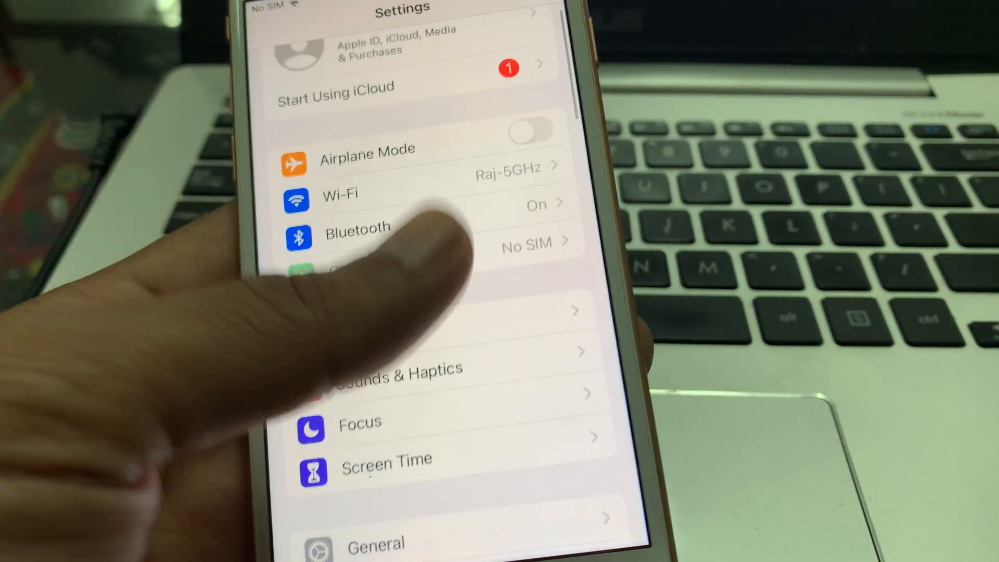
scroll("down", 3)
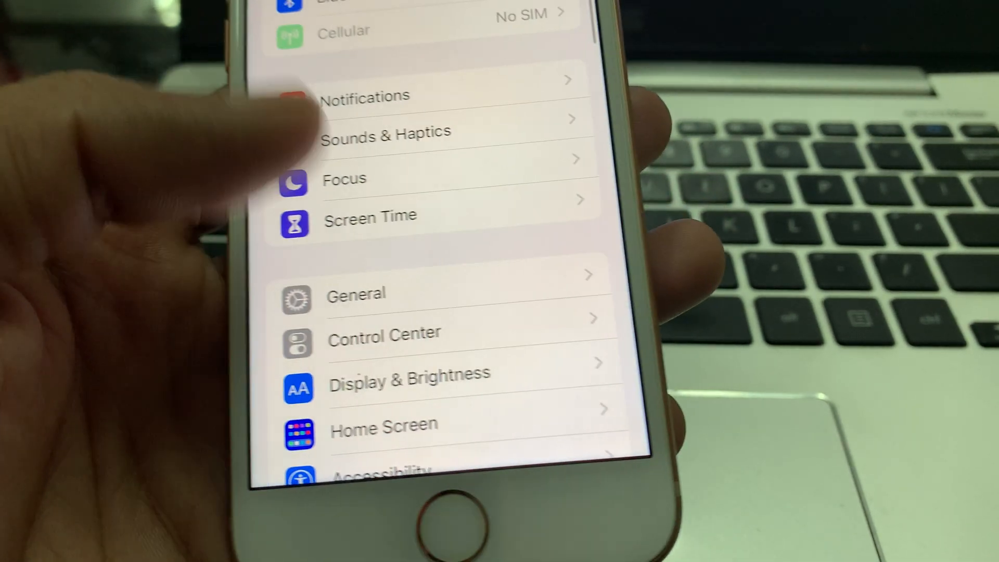
left_click(355, 293)
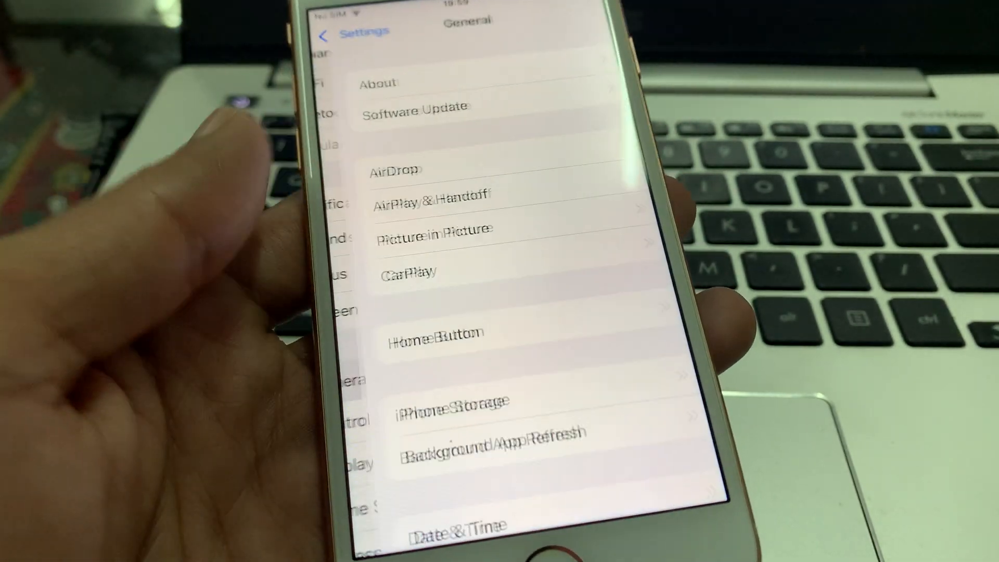
left_click(413, 108)
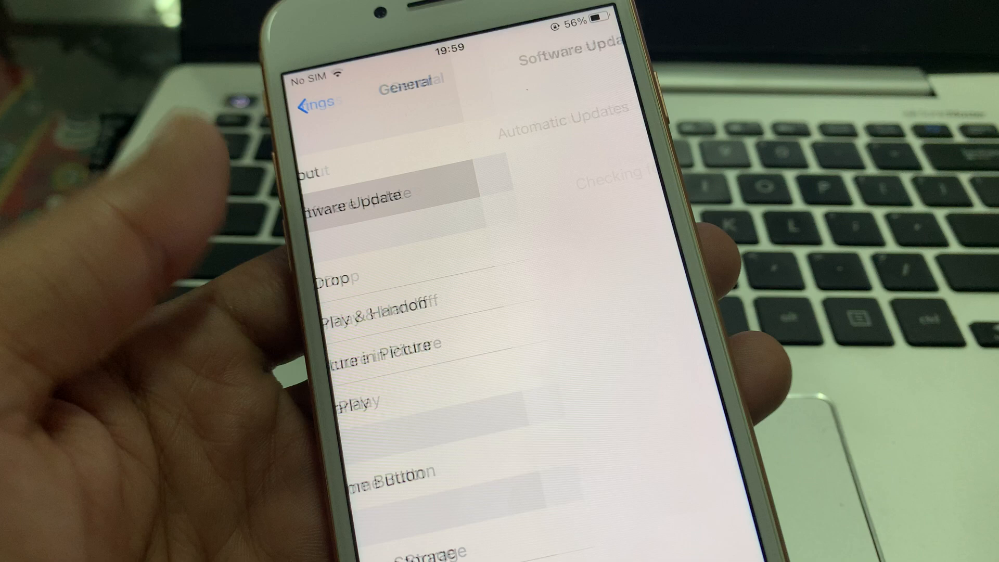
left_click(357, 196)
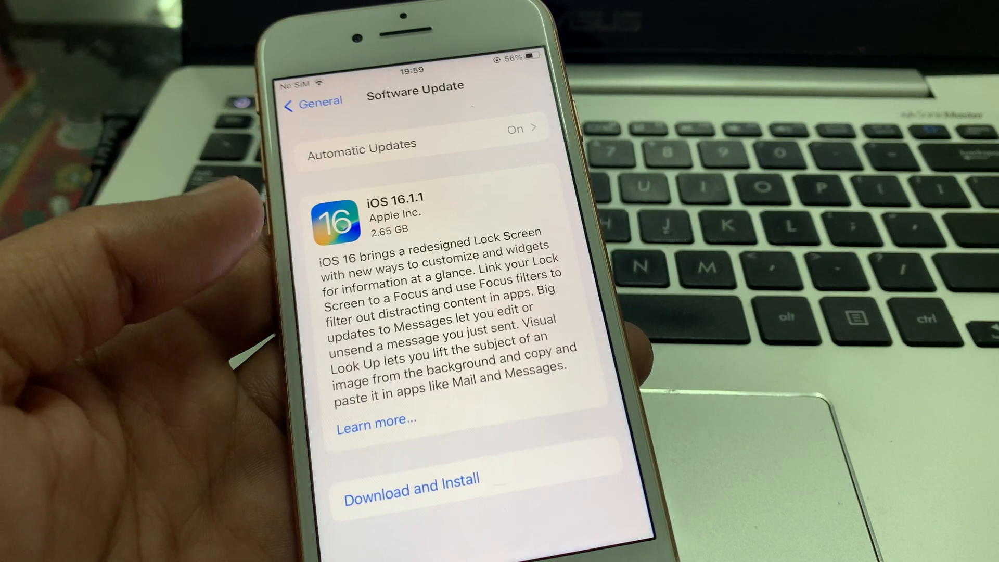
left_click(312, 103)
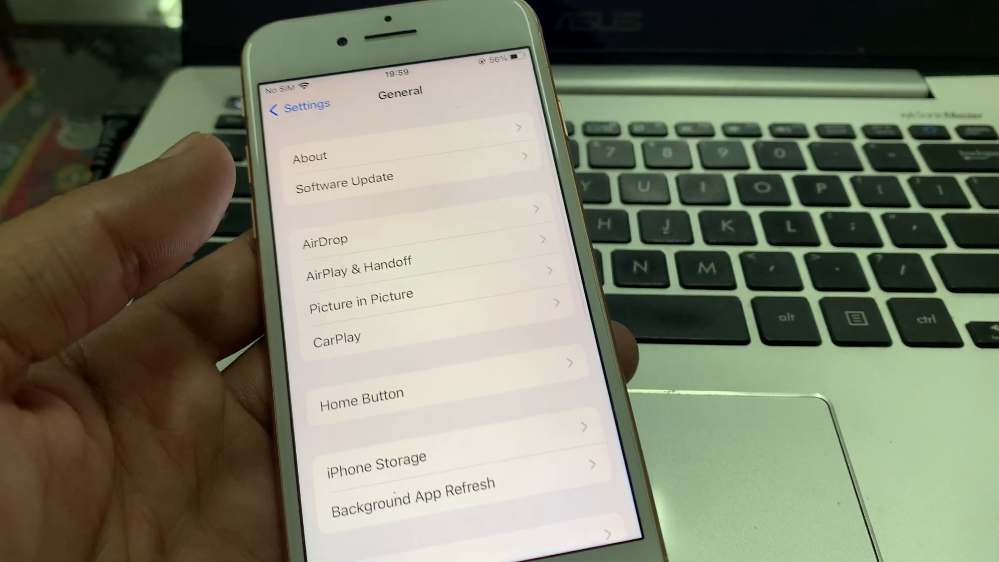
left_click(300, 109)
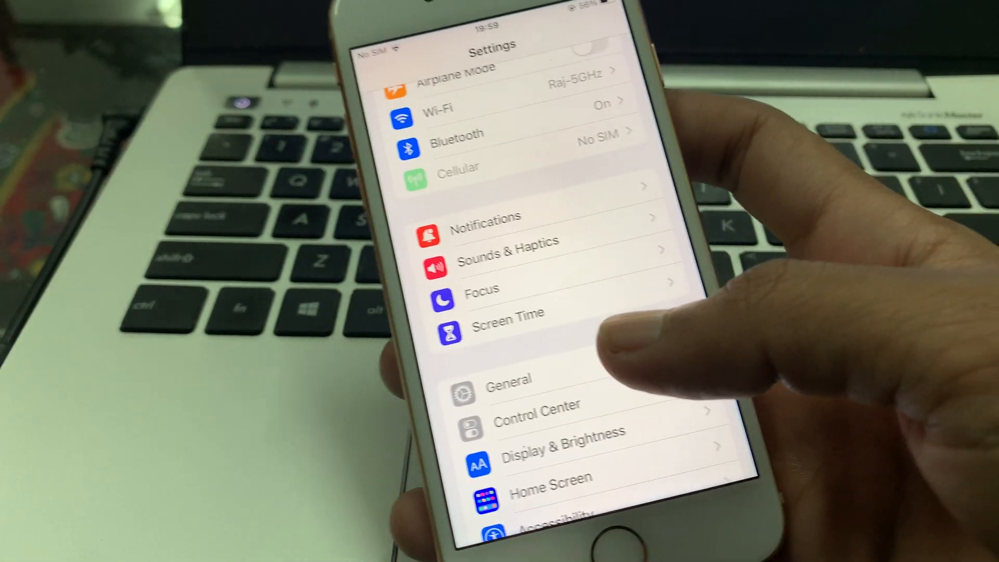
- From General, start the reset of all settings to bring up the passcode prompt
left_click(511, 379)
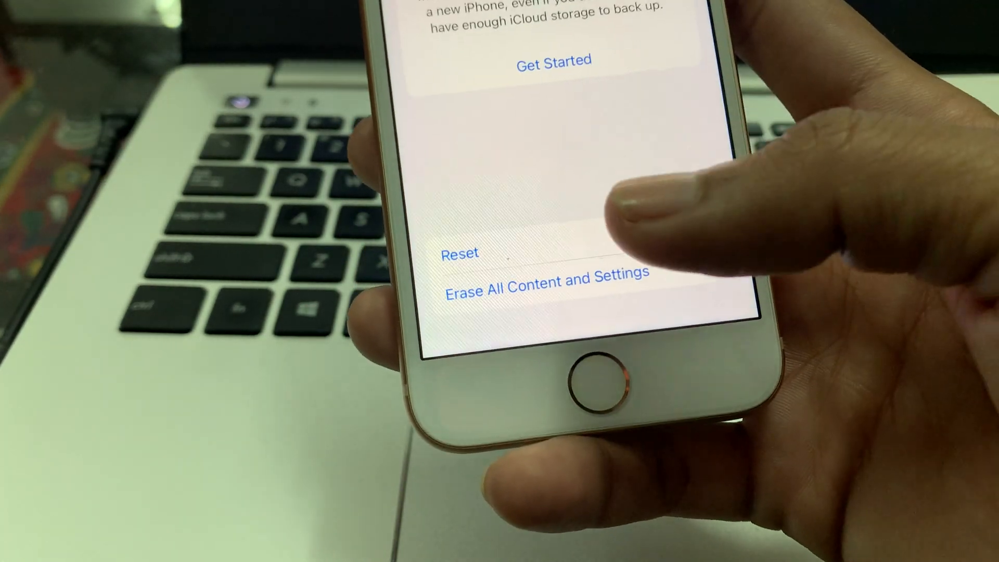
left_click(547, 273)
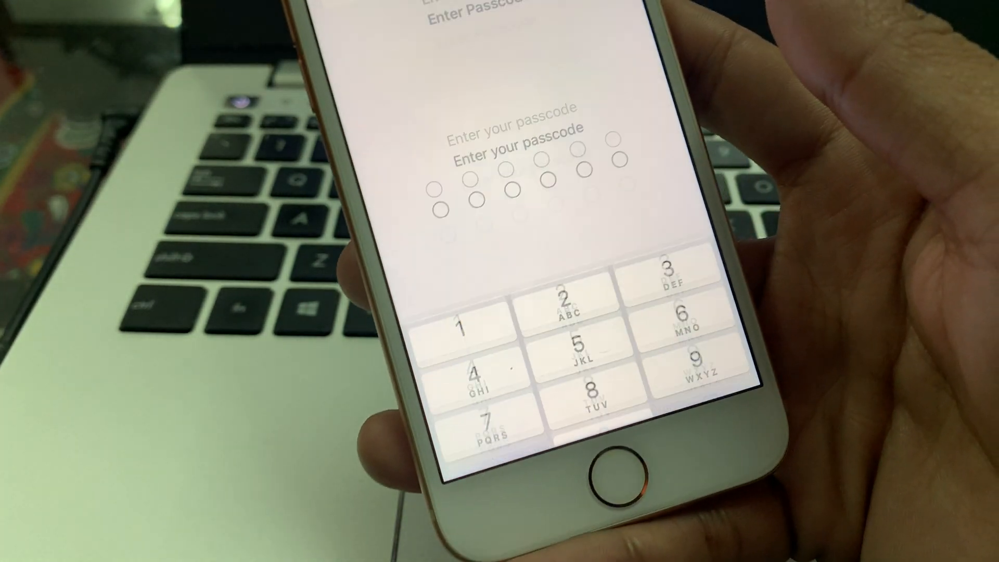